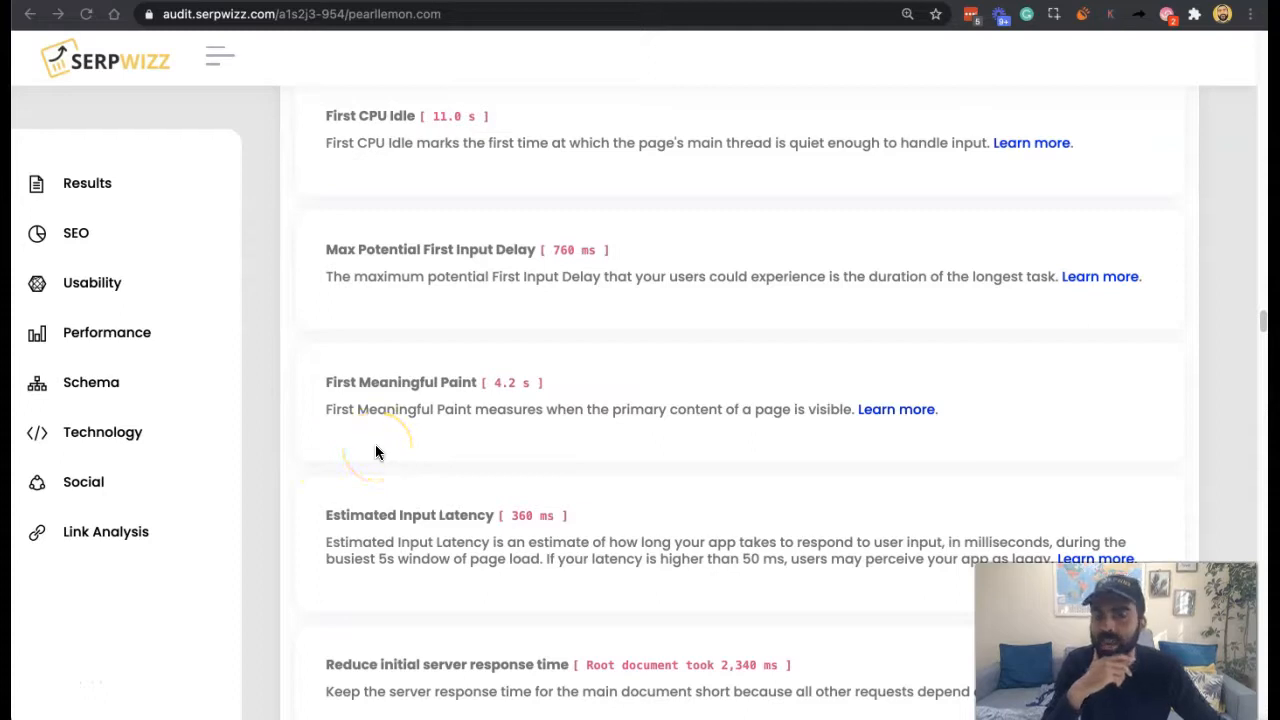
{"action": "mouse_move", "coordinate": [300, 212]}
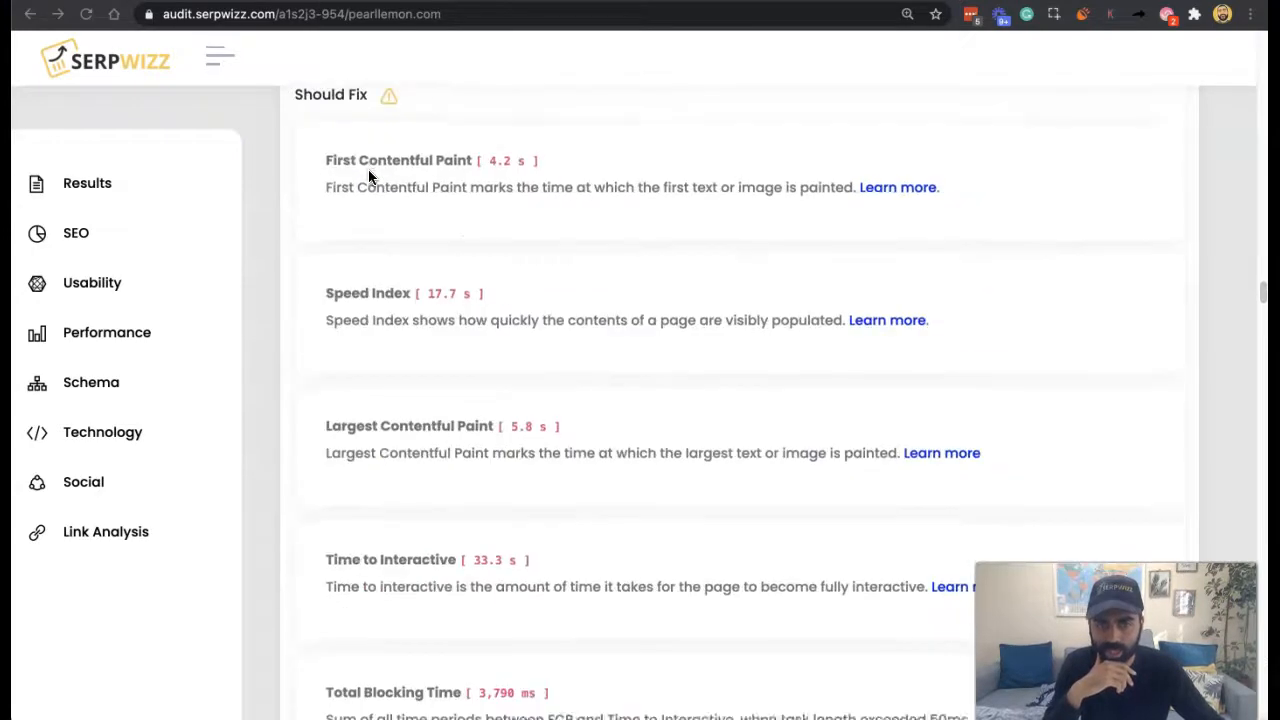
Read through the 'What First CPU Idle measures' section and how its score is determined
{"action": "scroll", "scroll_direction": "down", "scroll_amount": 3}
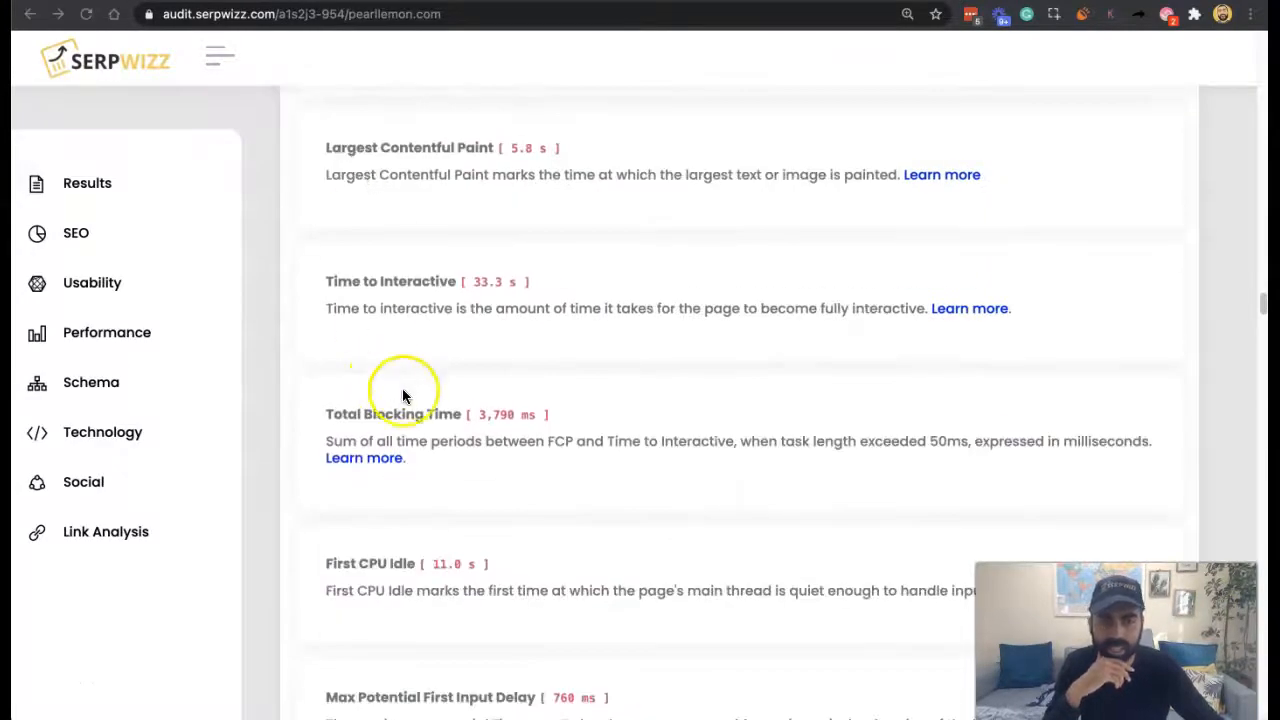
{"action": "scroll", "scroll_direction": "down", "scroll_amount": 3}
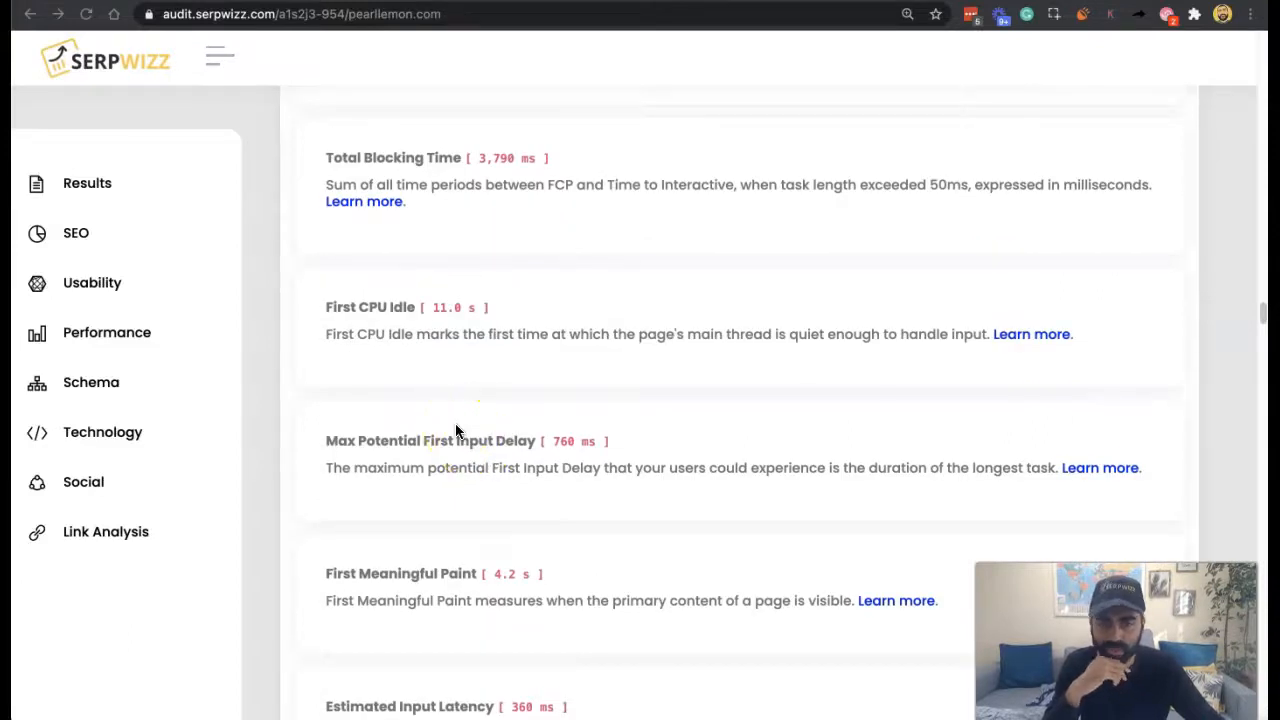
{"action": "mouse_move", "coordinate": [620, 404]}
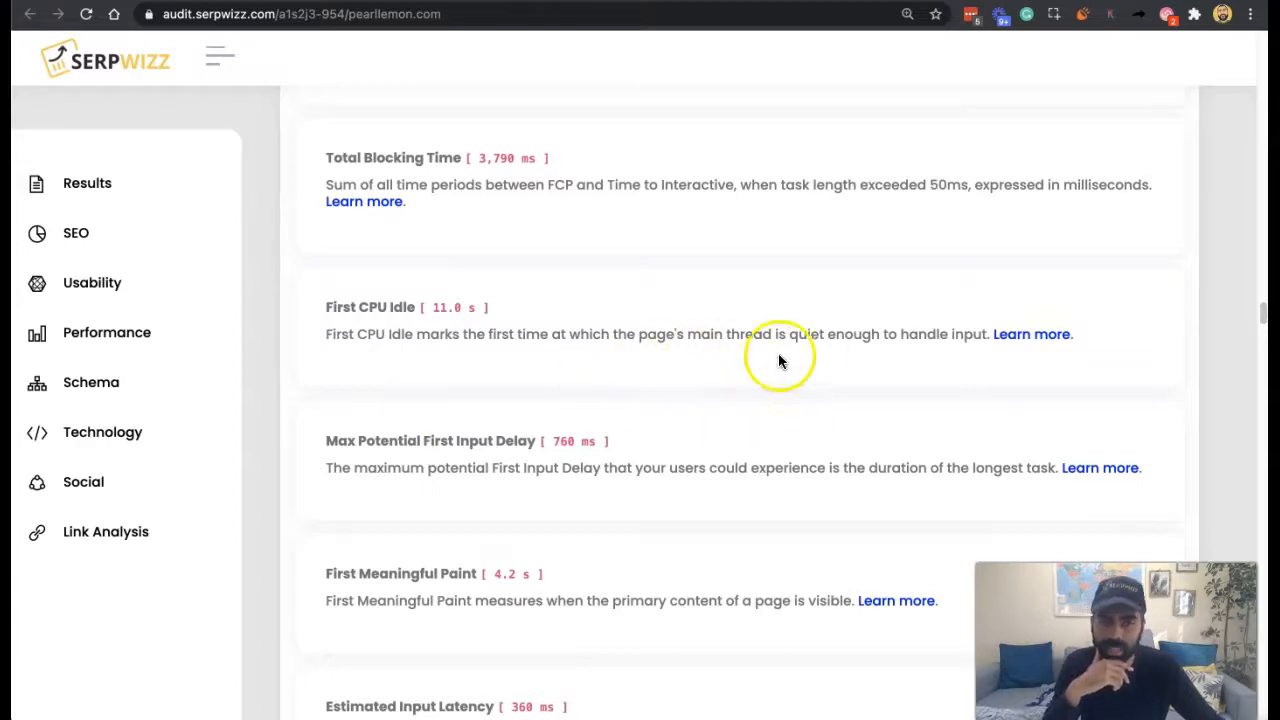
{"action": "mouse_move", "coordinate": [856, 372]}
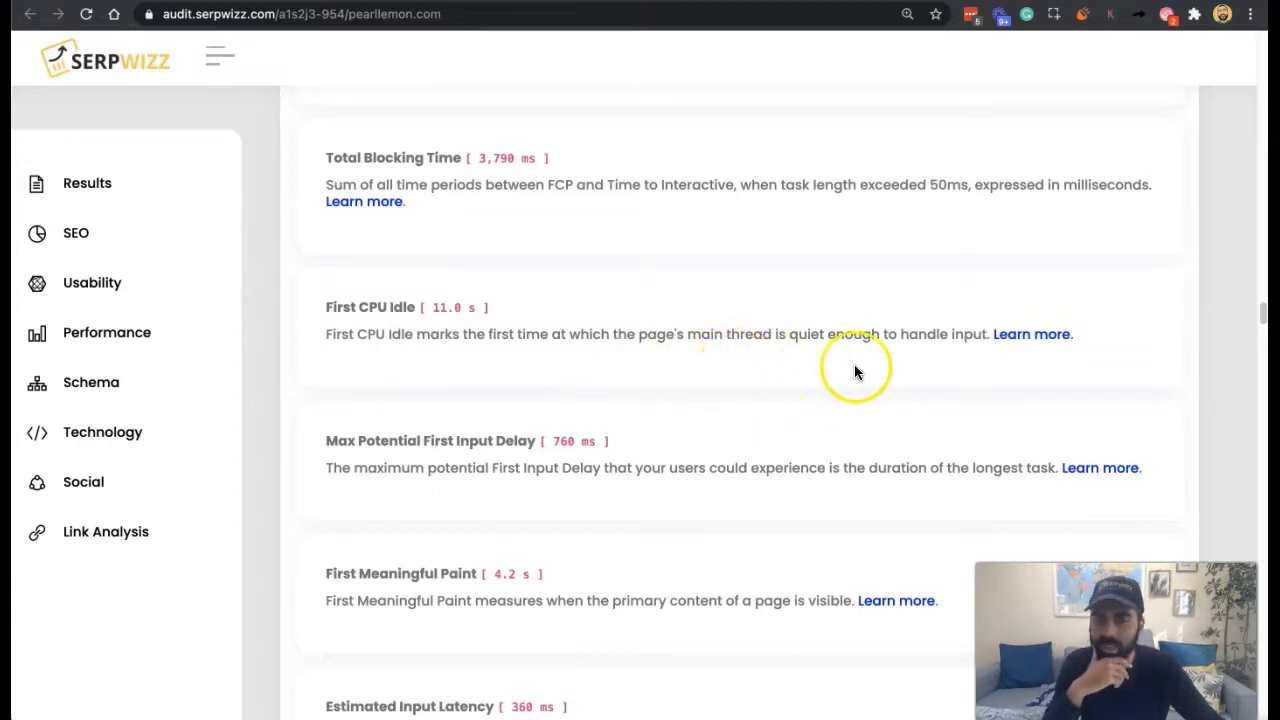
{"action": "mouse_move", "coordinate": [1032, 334]}
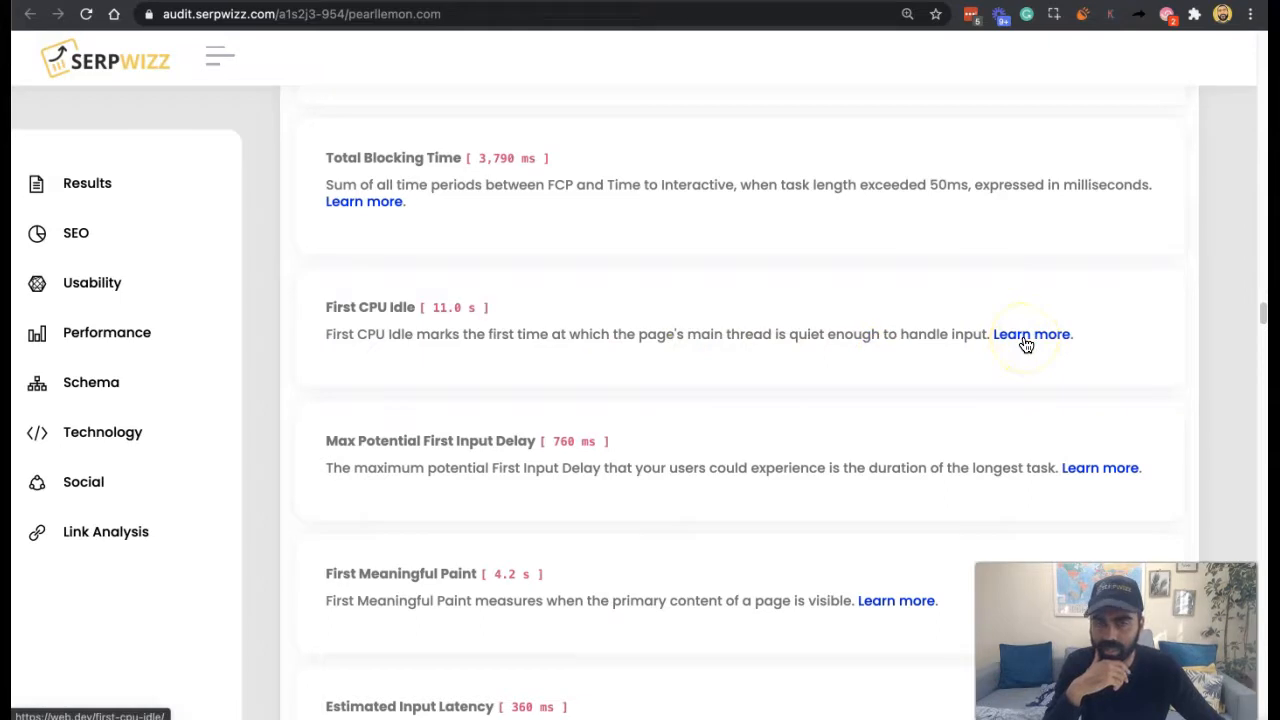
{"action": "mouse_move", "coordinate": [430, 364]}
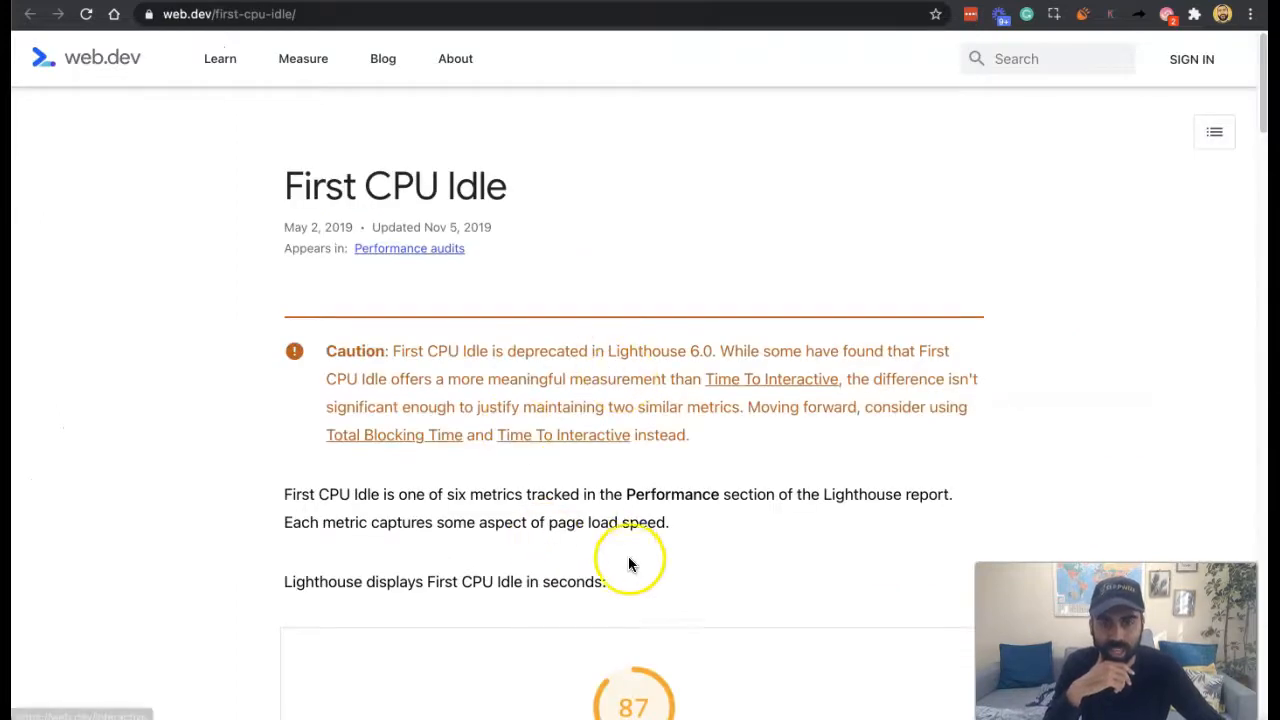
{"action": "scroll", "scroll_direction": "down", "scroll_amount": 3}
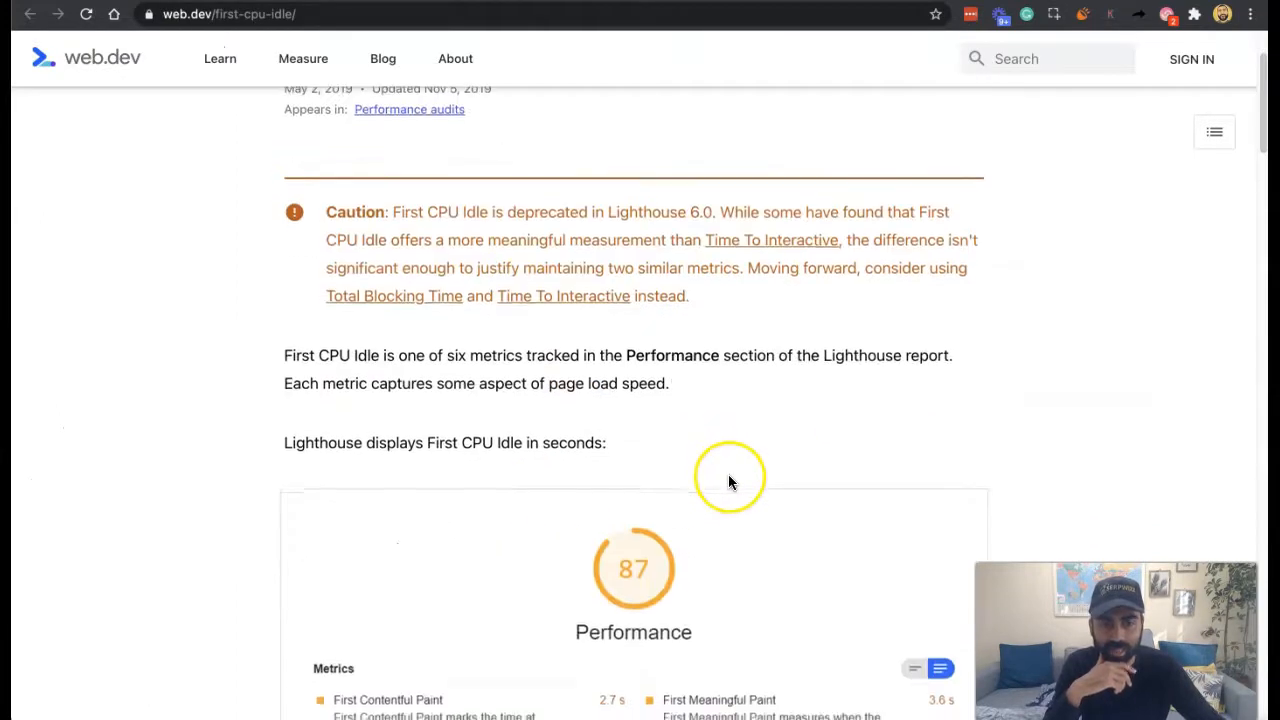
{"action": "scroll", "scroll_direction": "down", "scroll_amount": 3}
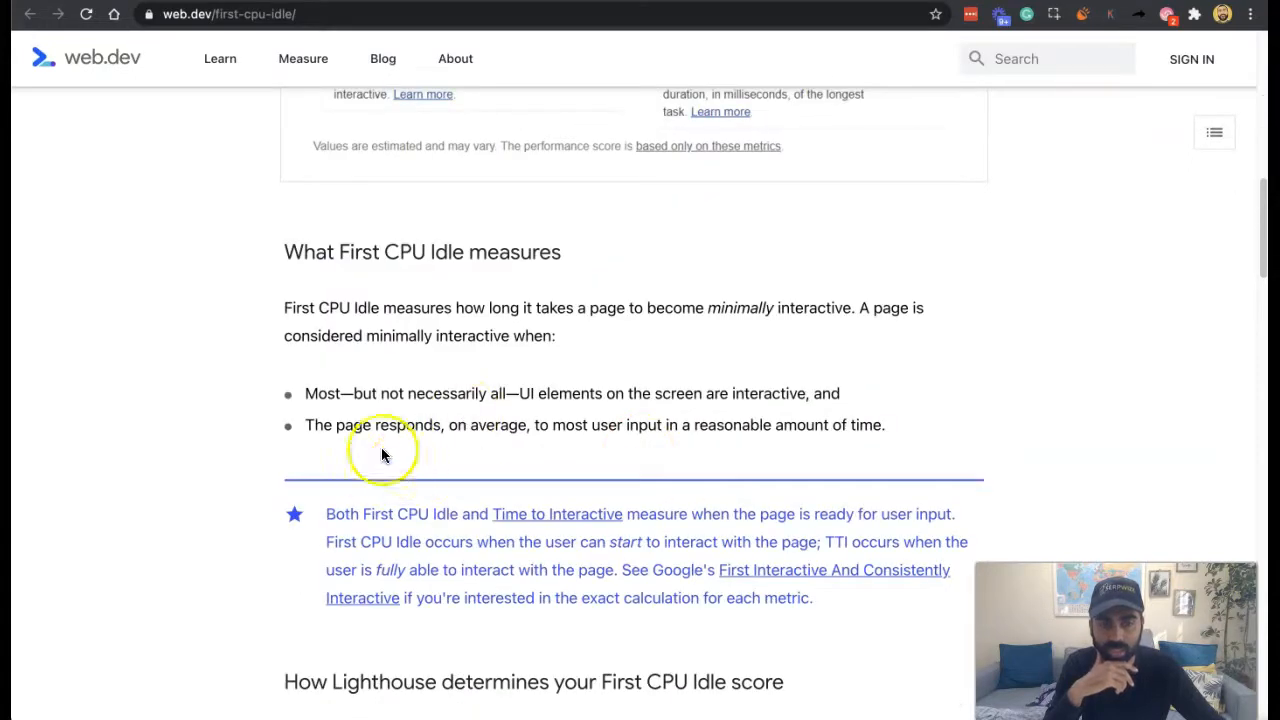
{"action": "mouse_move", "coordinate": [484, 376]}
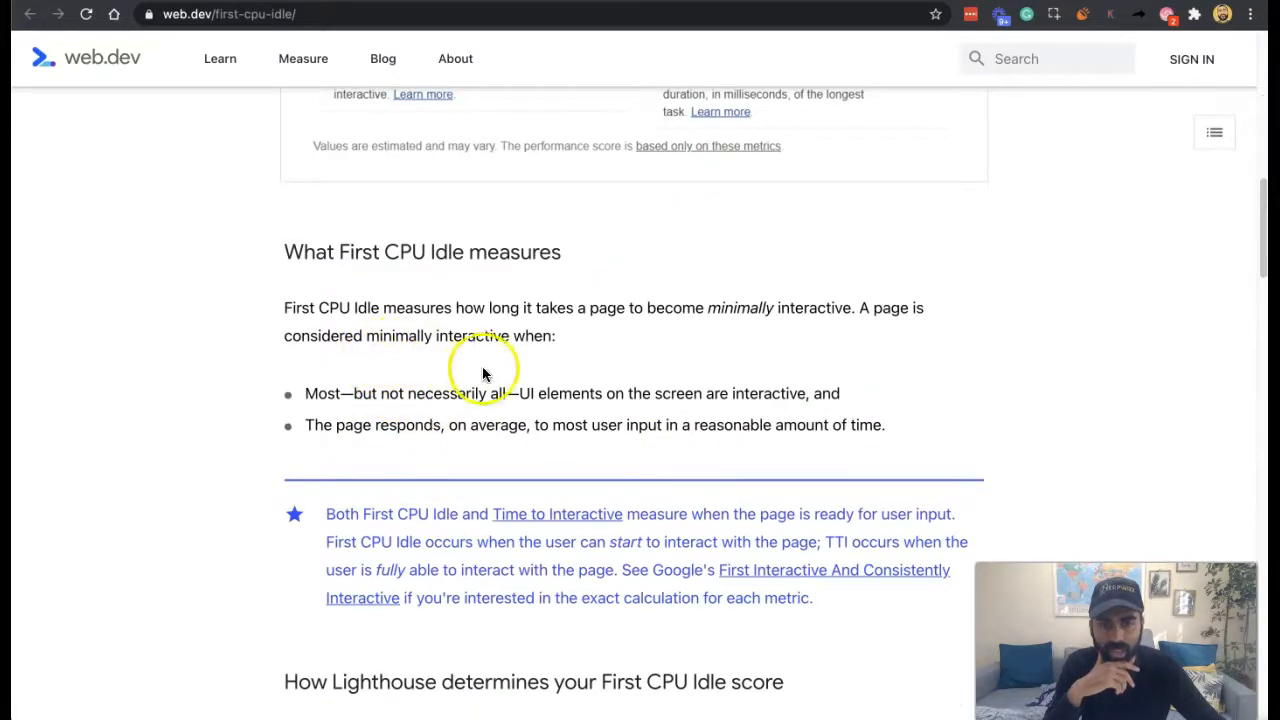
{"action": "mouse_move", "coordinate": [732, 384]}
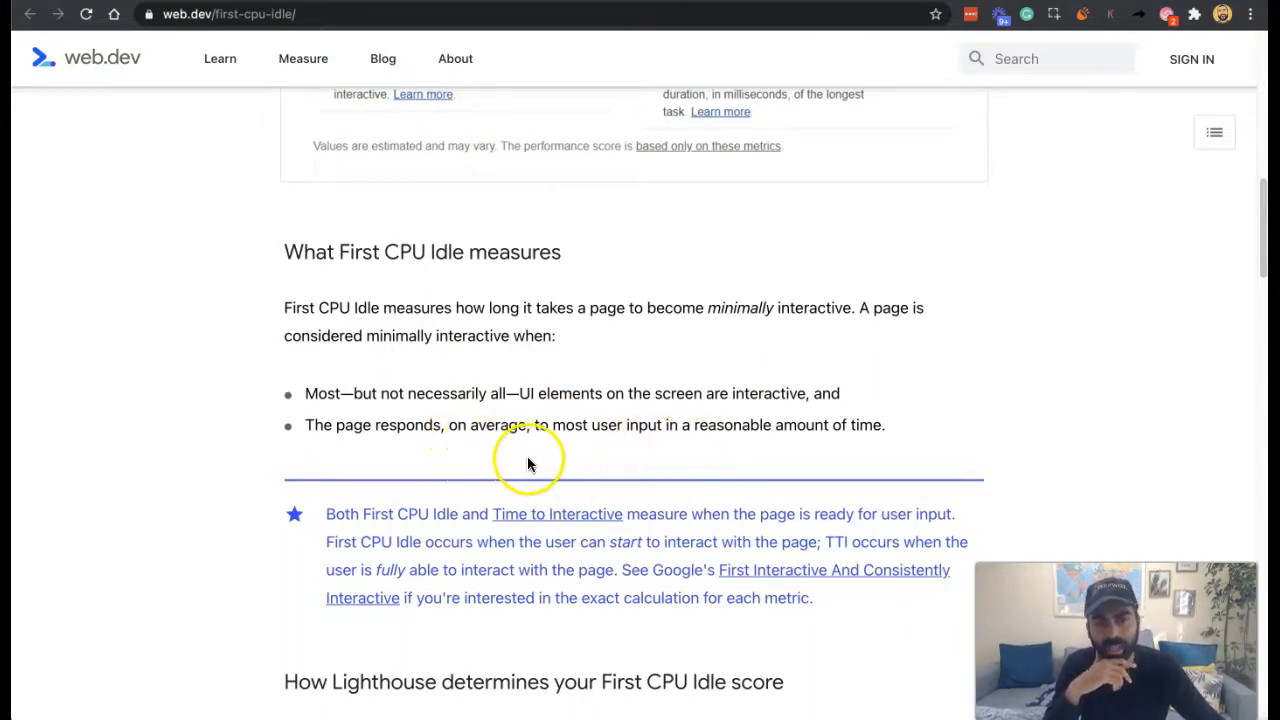
{"action": "scroll", "scroll_direction": "down", "scroll_amount": 3}
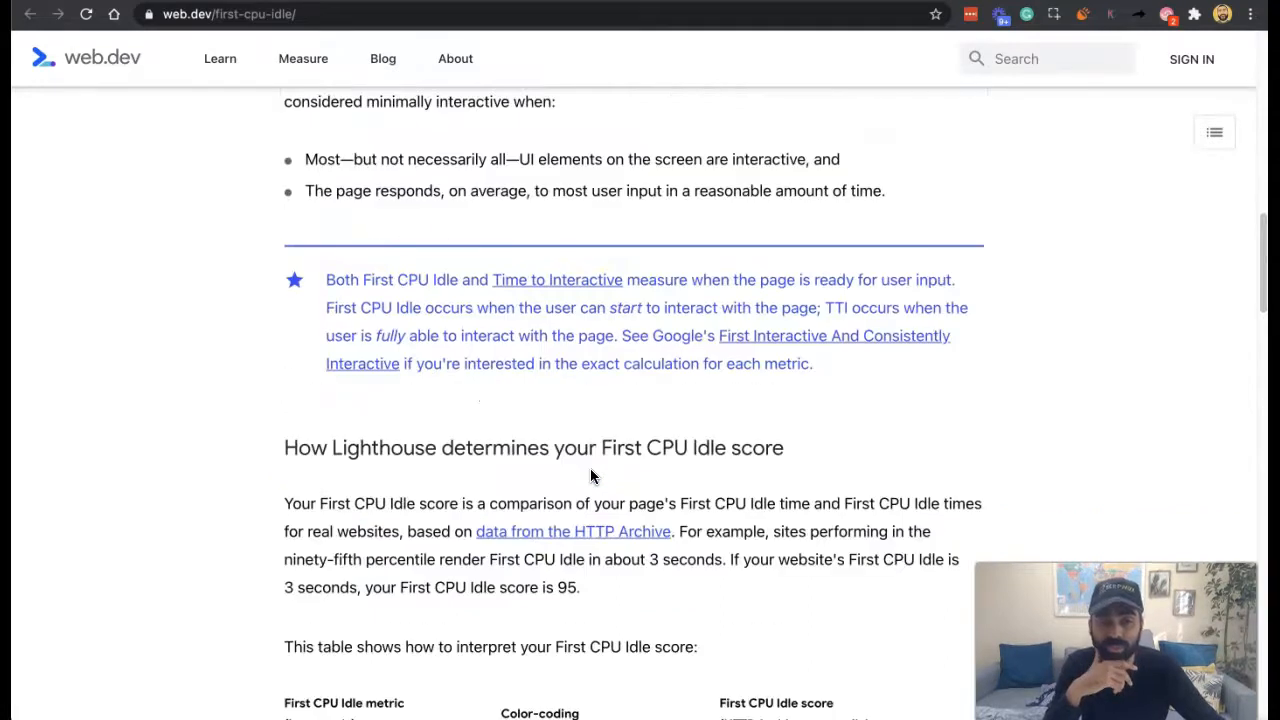
{"action": "scroll", "scroll_direction": "down", "scroll_amount": 3}
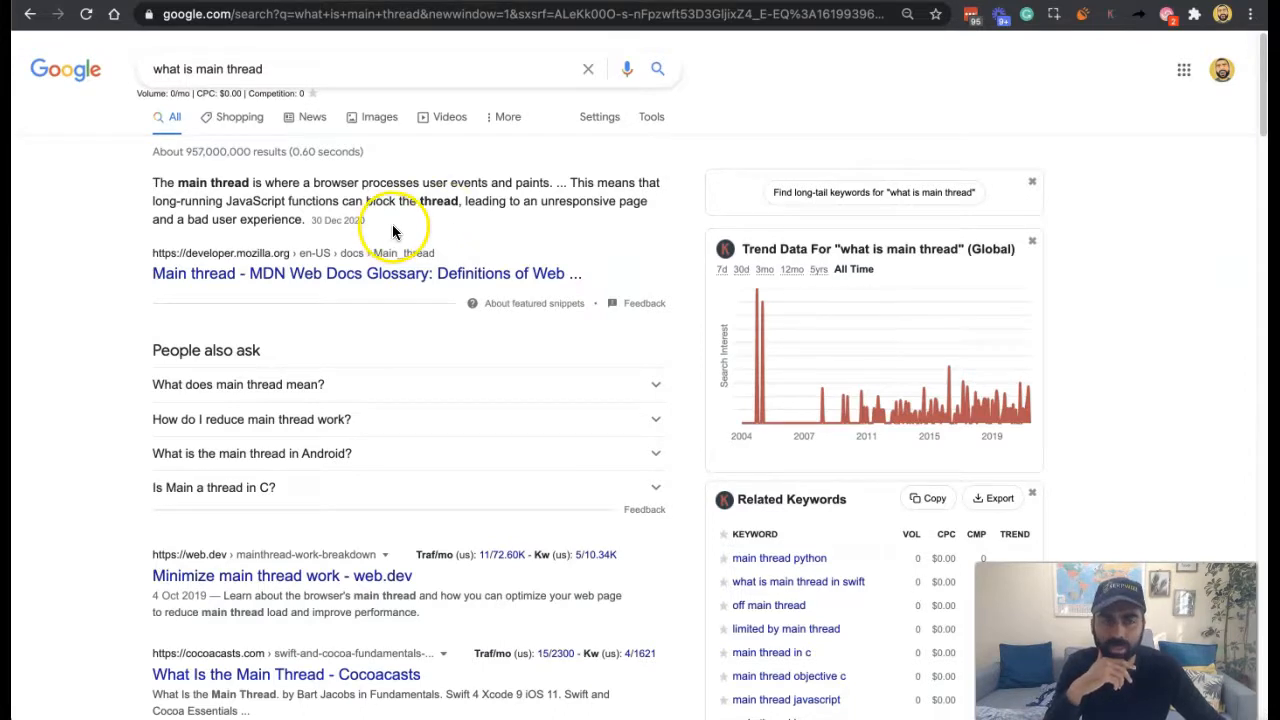
{"action": "mouse_move", "coordinate": [388, 300]}
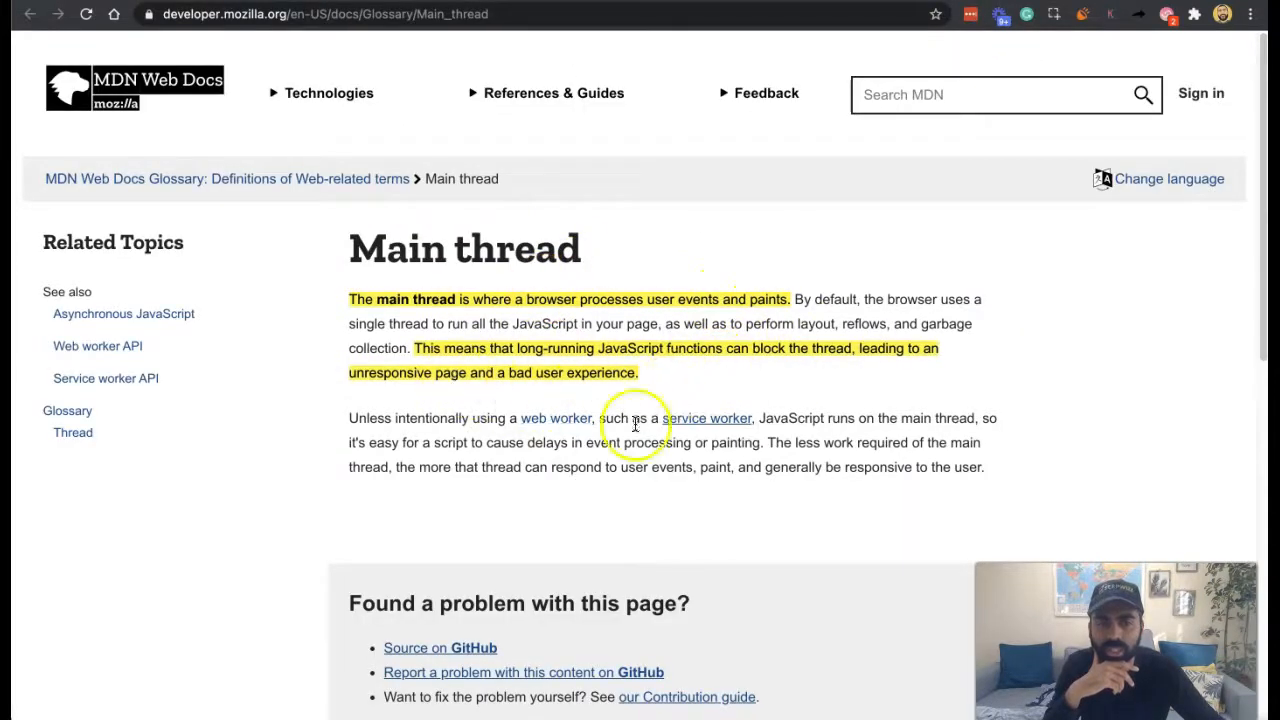
Clear the highlighted definition text and read down the Main thread glossary page
{"action": "left_click", "coordinate": [684, 404]}
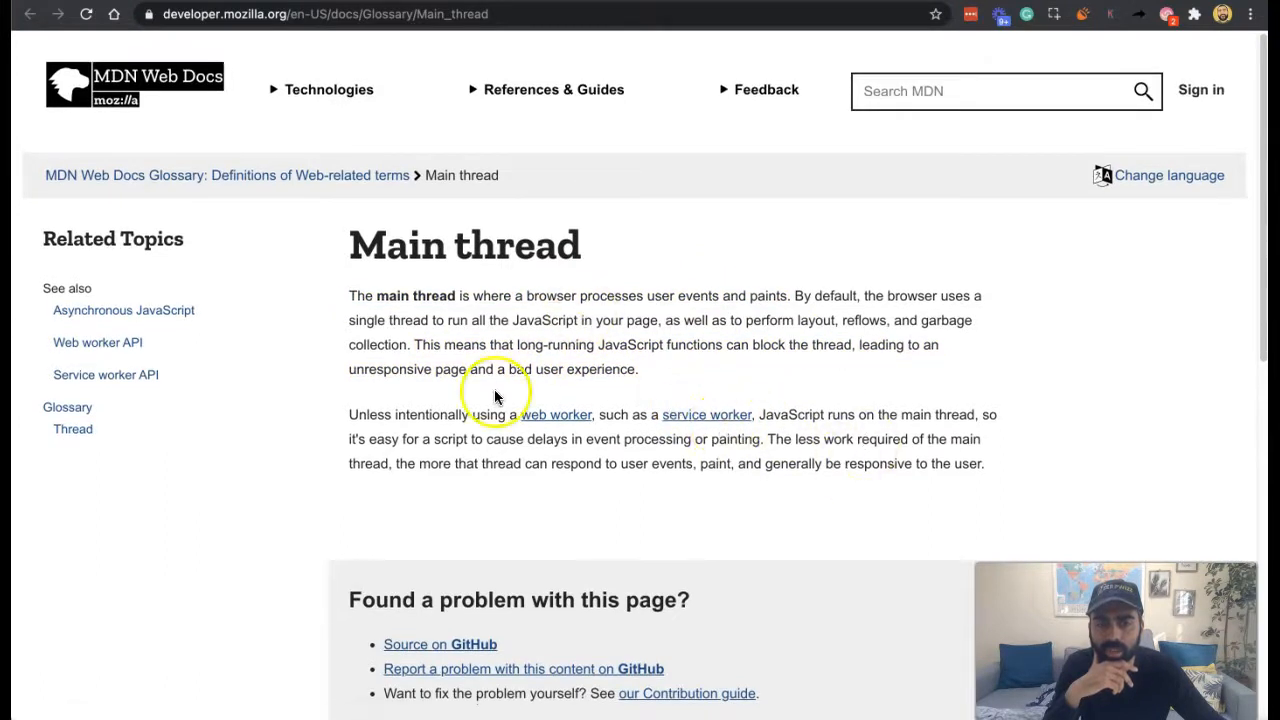
{"action": "scroll", "scroll_direction": "down", "scroll_amount": 3}
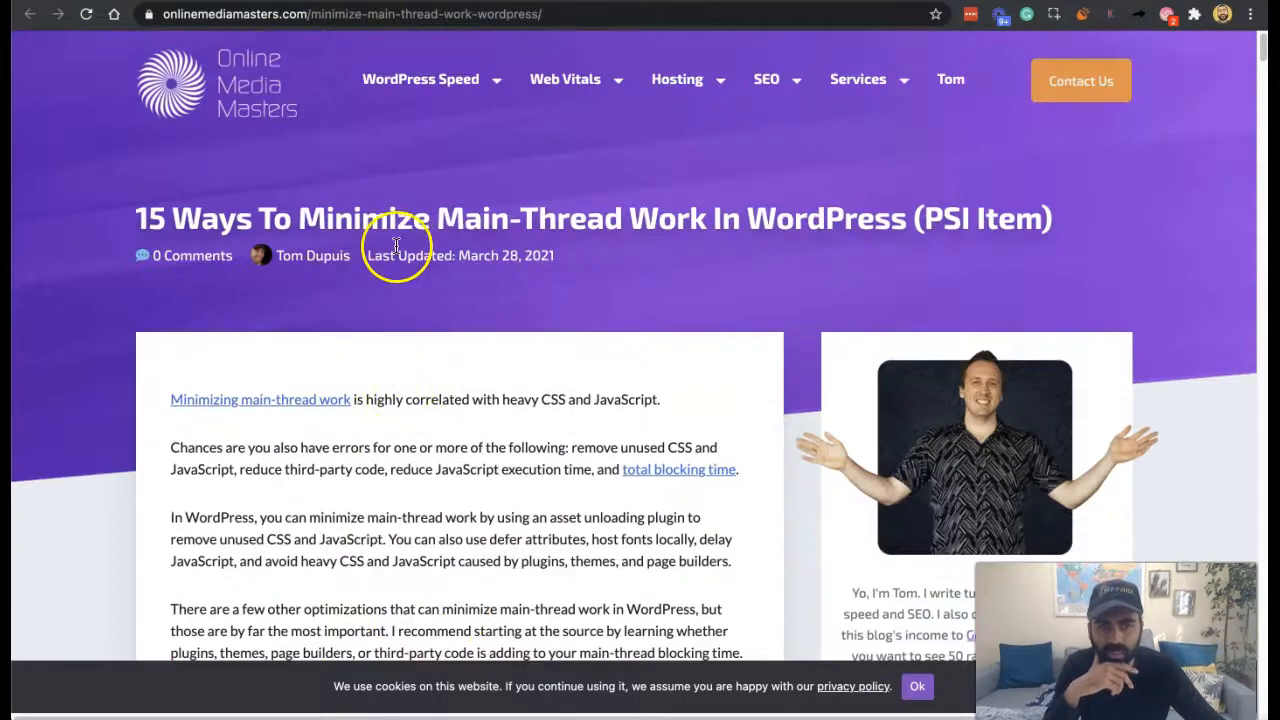
Scroll to the article's table of contents listing the 15 tips
{"action": "scroll", "scroll_direction": "down", "scroll_amount": 3}
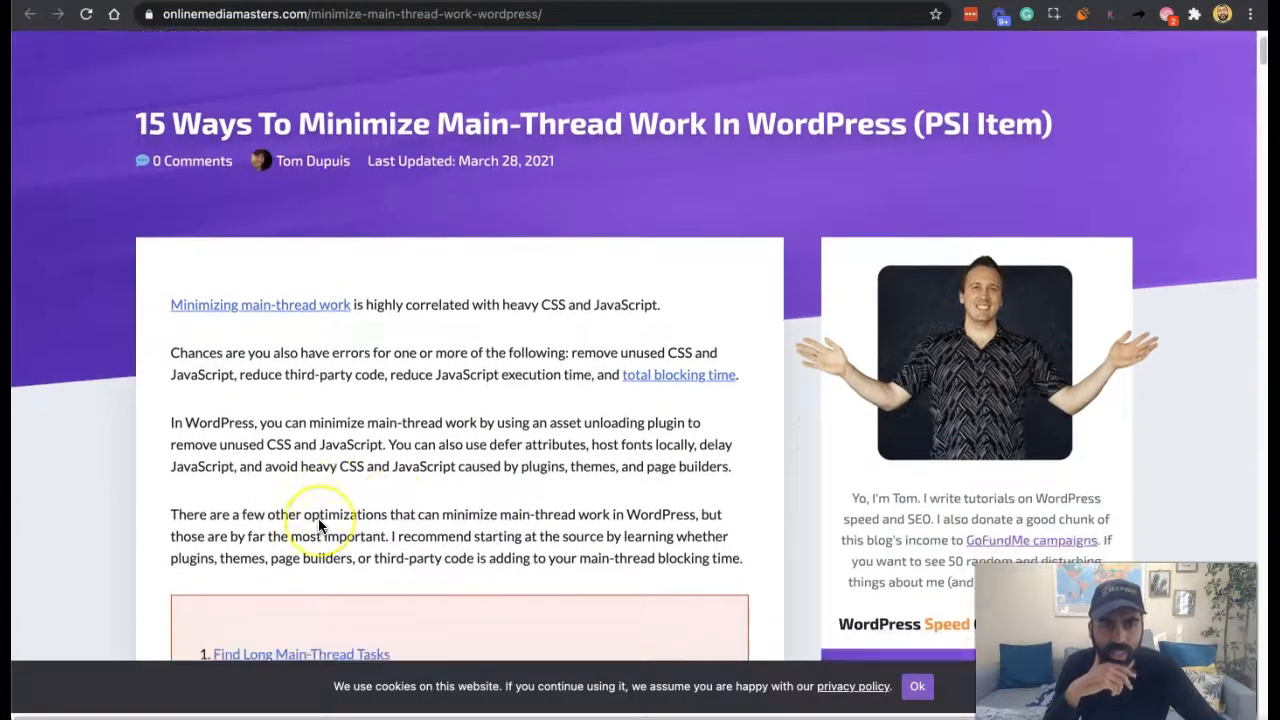
{"action": "scroll", "scroll_direction": "down", "scroll_amount": 3}
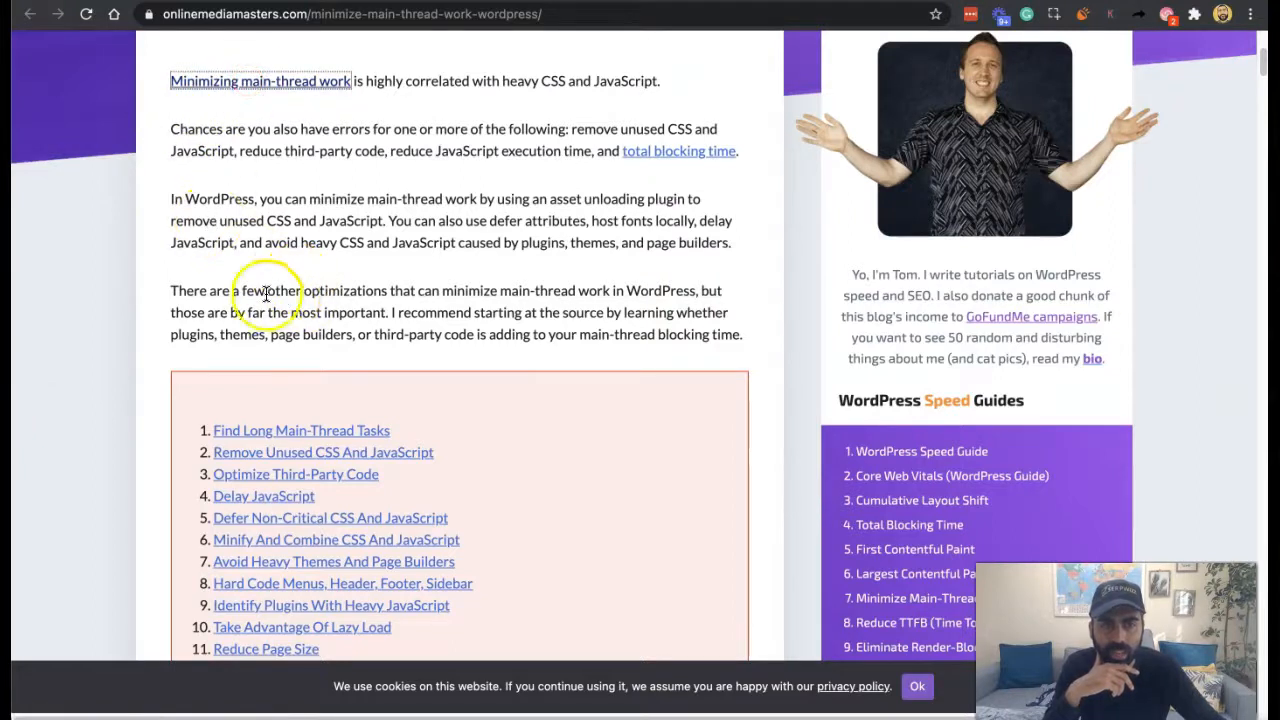
{"action": "scroll", "scroll_direction": "down", "scroll_amount": 3}
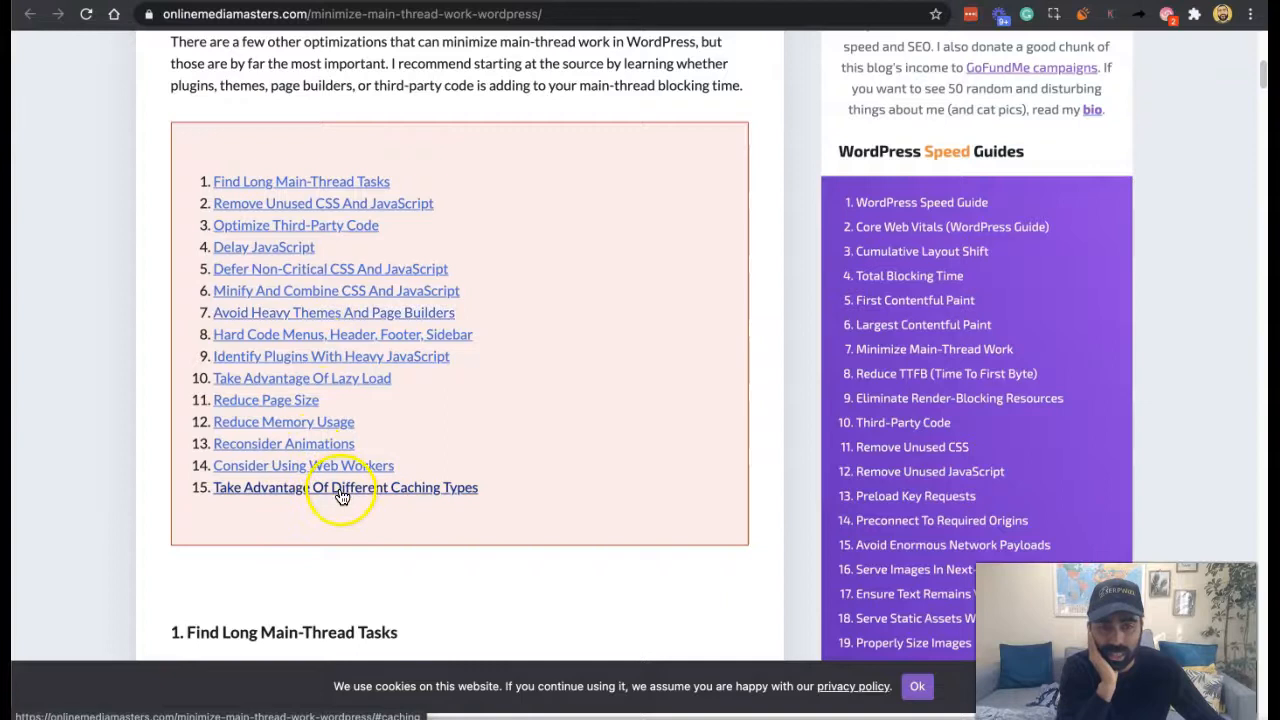
Jump to the 'Consider Using Web Workers' section from the table of contents
{"action": "left_click", "coordinate": [304, 464]}
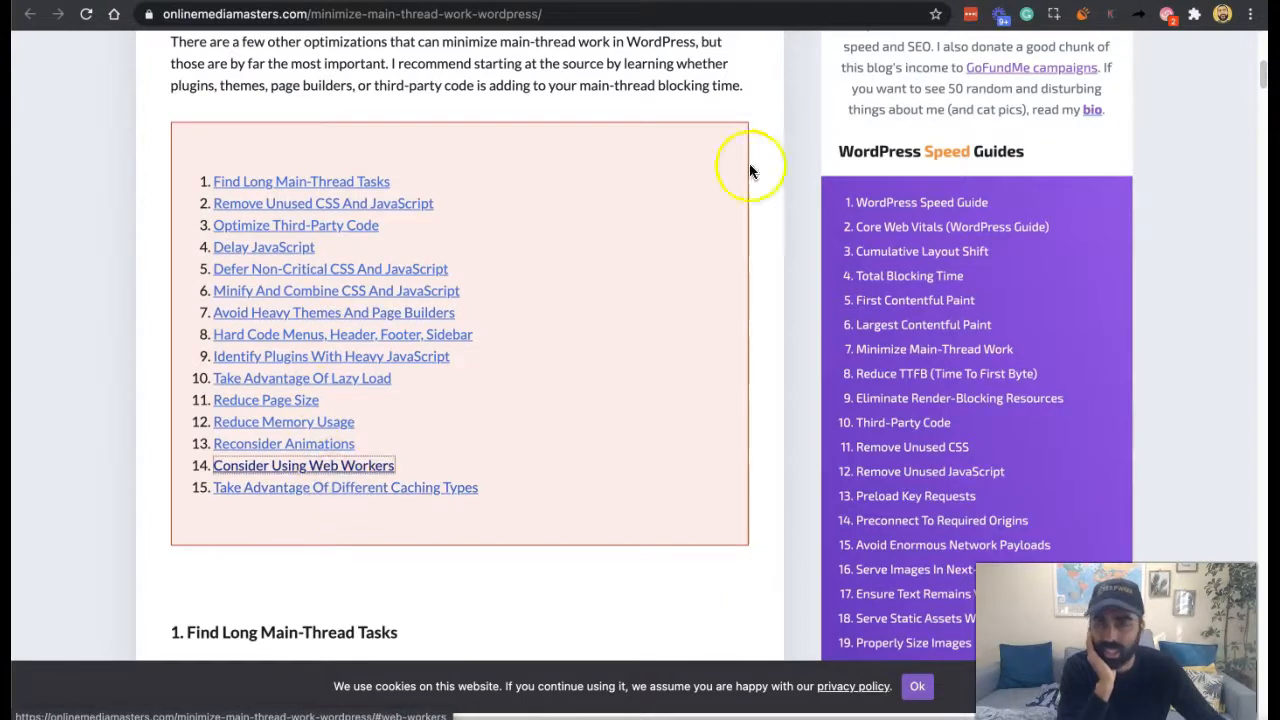
{"action": "left_click", "coordinate": [304, 464]}
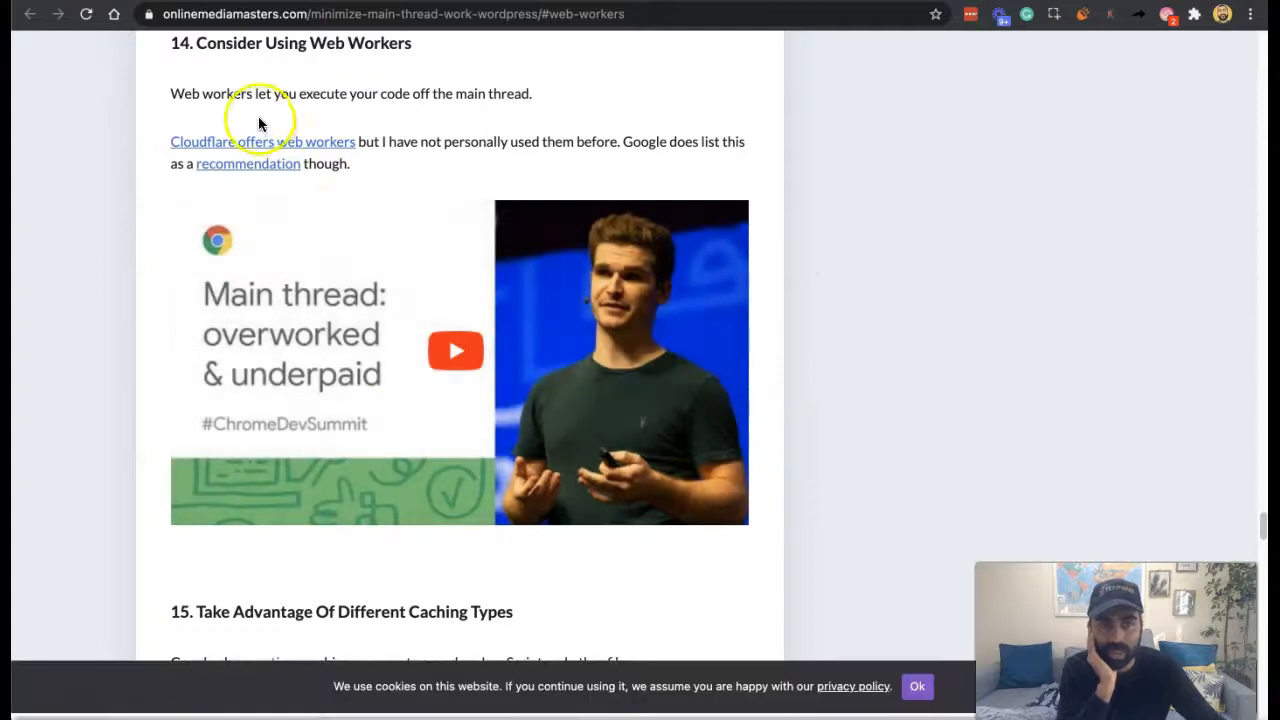
{"action": "mouse_move", "coordinate": [448, 198]}
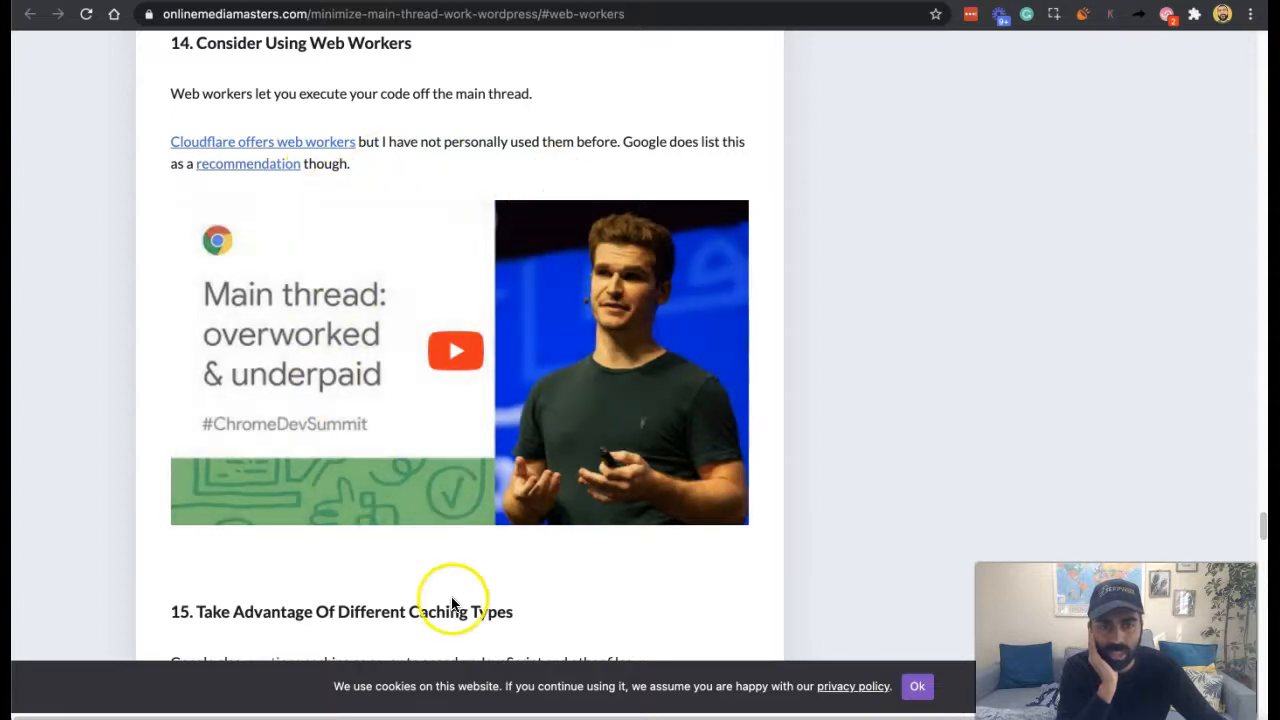
{"action": "mouse_move", "coordinate": [940, 76]}
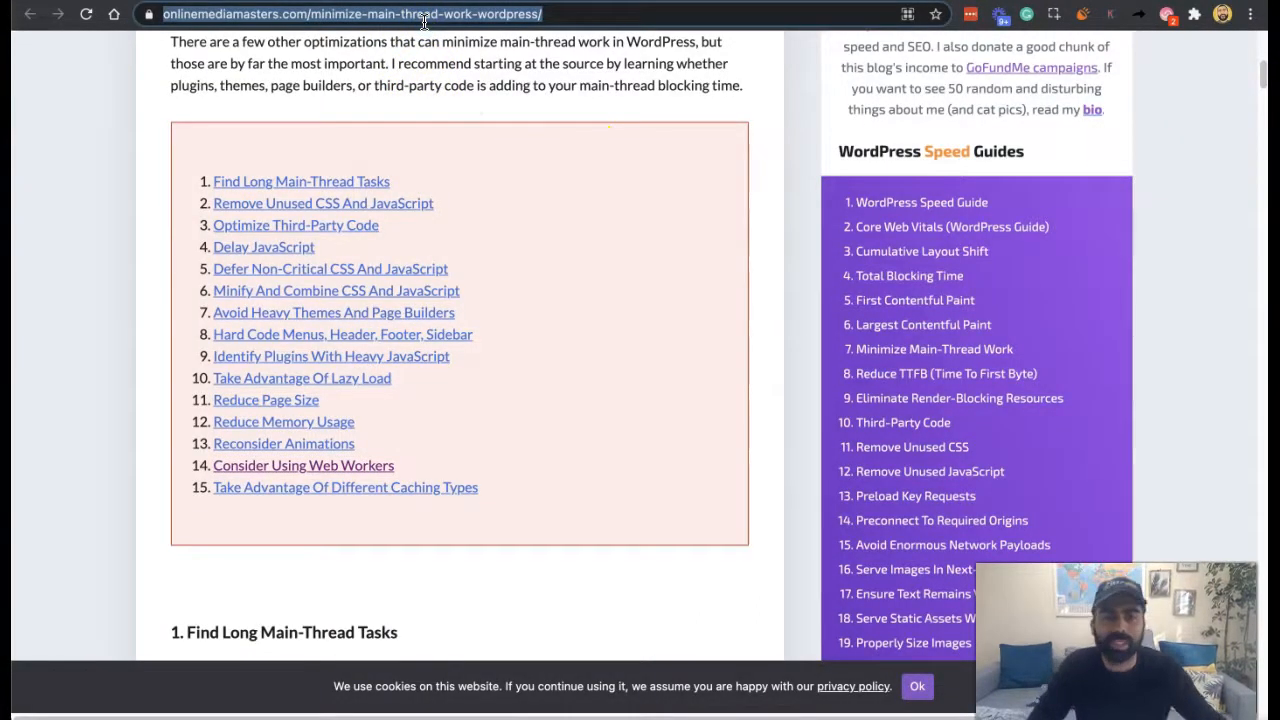
{"action": "scroll", "scroll_direction": "up", "scroll_amount": 3}
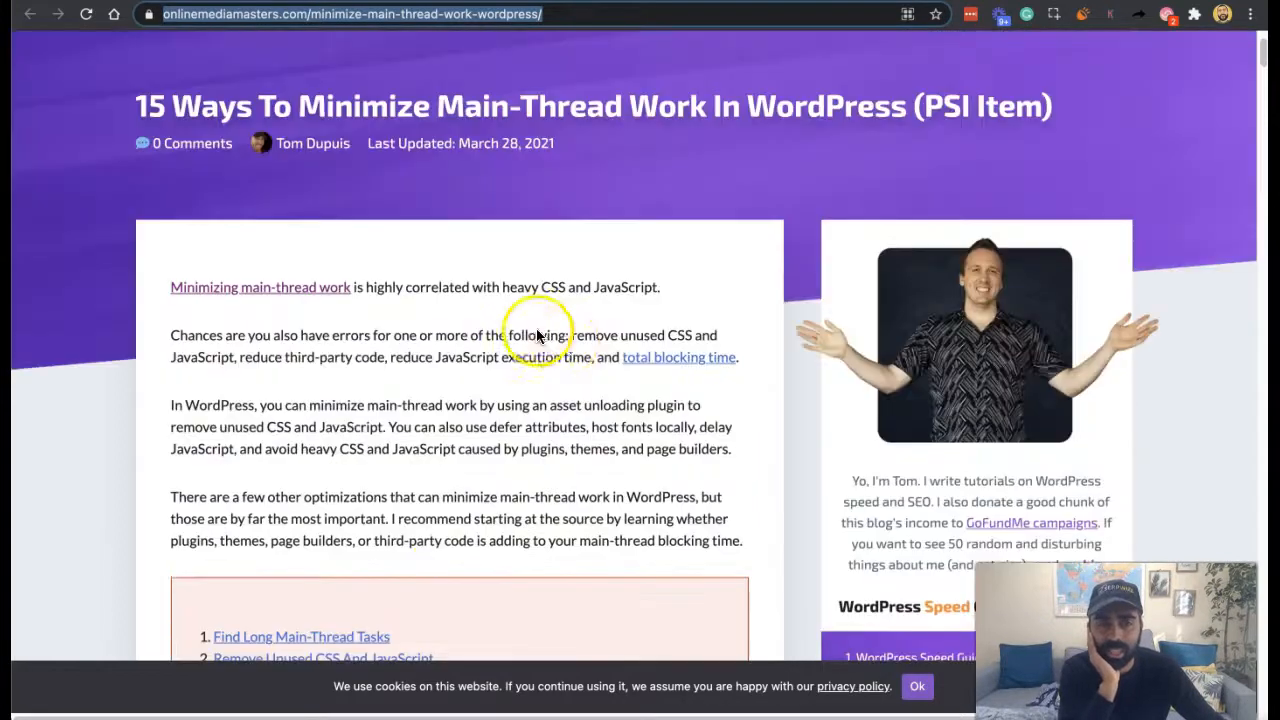
{"action": "type", "text": "audit.serpwizz.com/a1s2j3-954/pearllemon.com"}
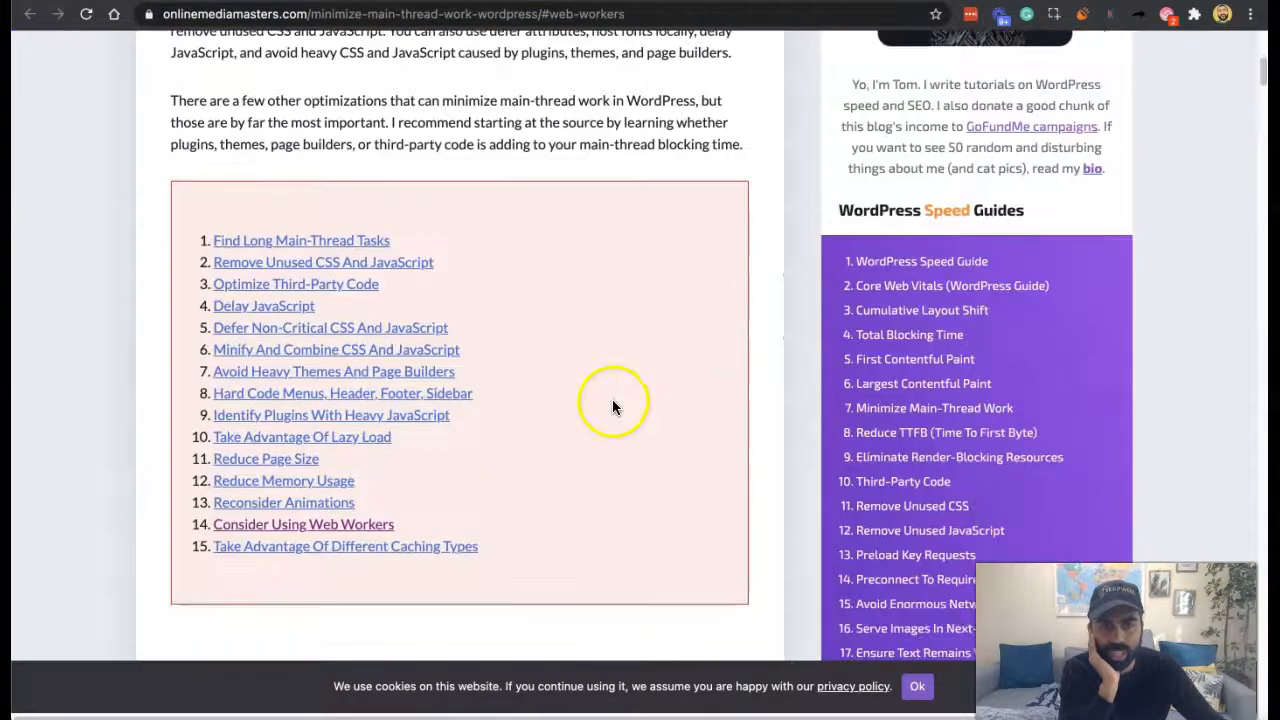
{"action": "mouse_move", "coordinate": [516, 490]}
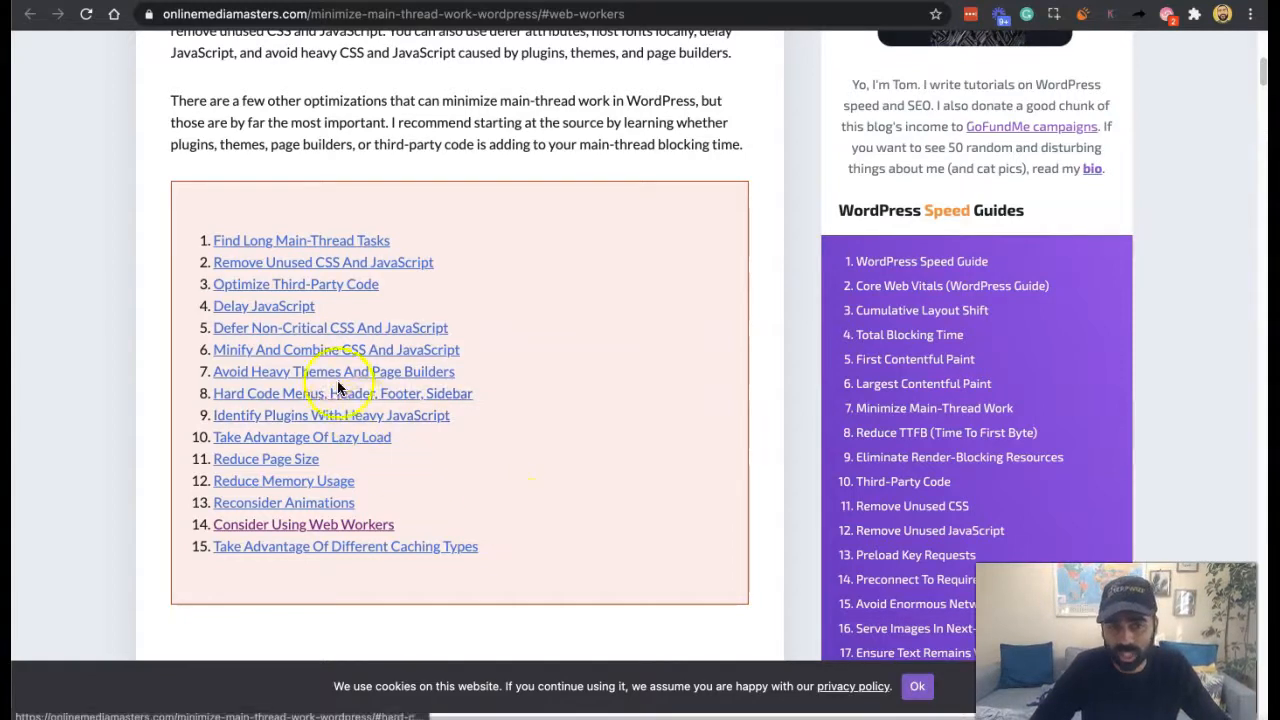
{"action": "mouse_move", "coordinate": [548, 448]}
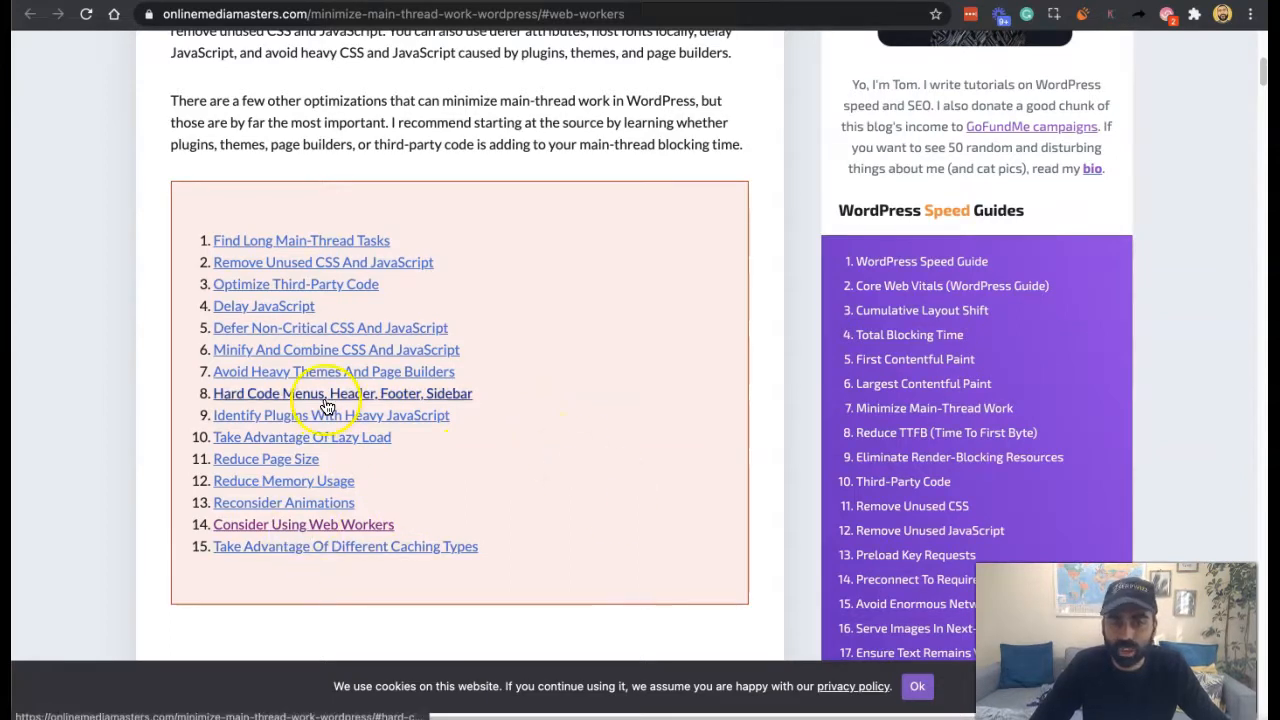
{"action": "mouse_move", "coordinate": [520, 520]}
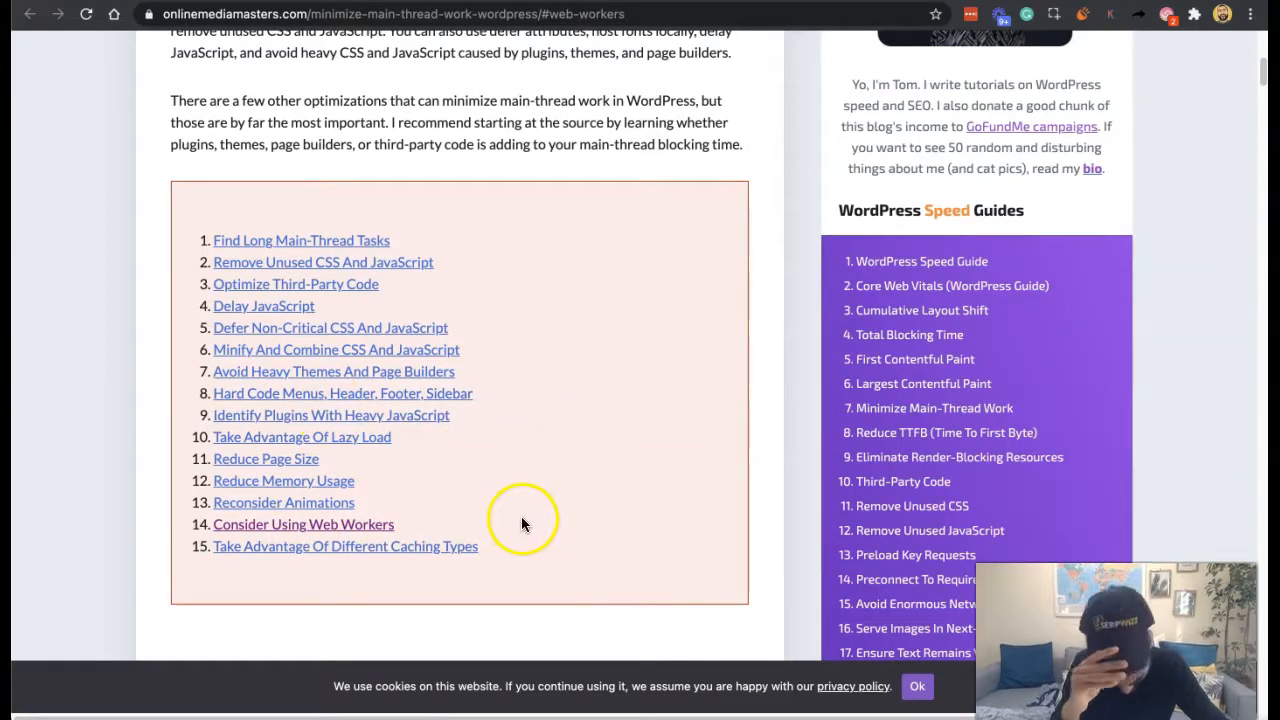
{"action": "mouse_move", "coordinate": [530, 536]}
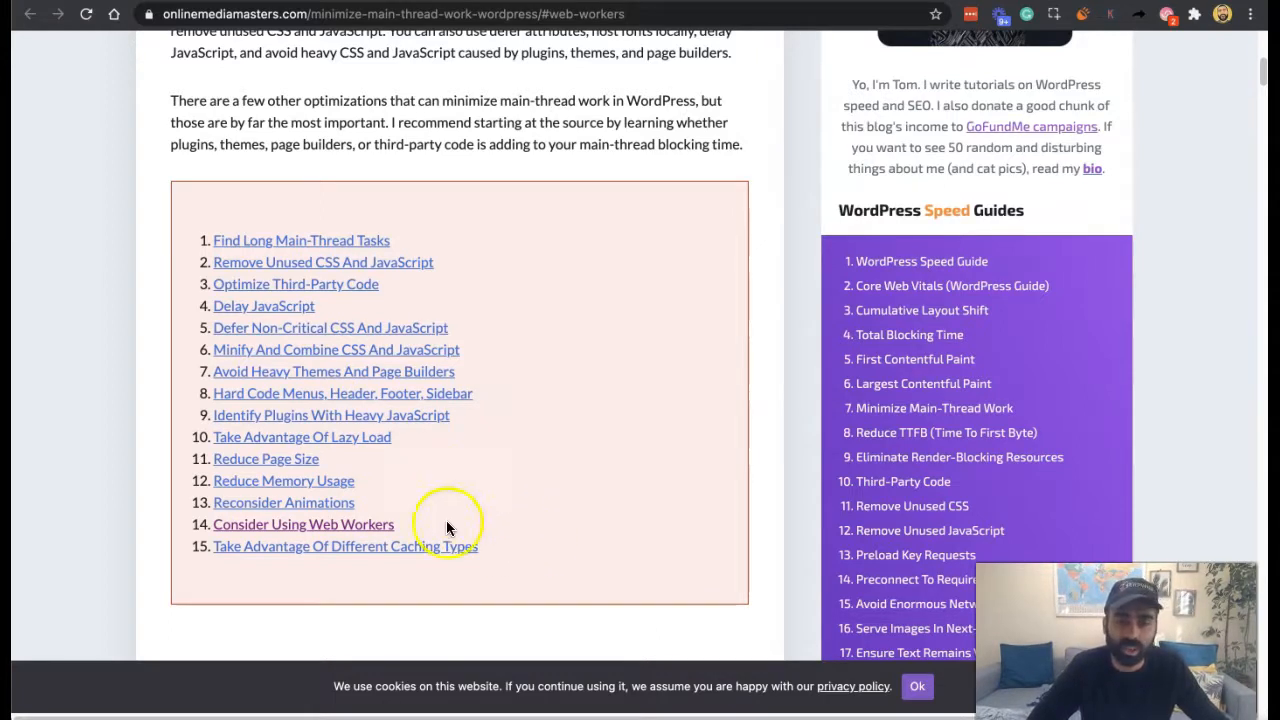
{"action": "mouse_move", "coordinate": [452, 556]}
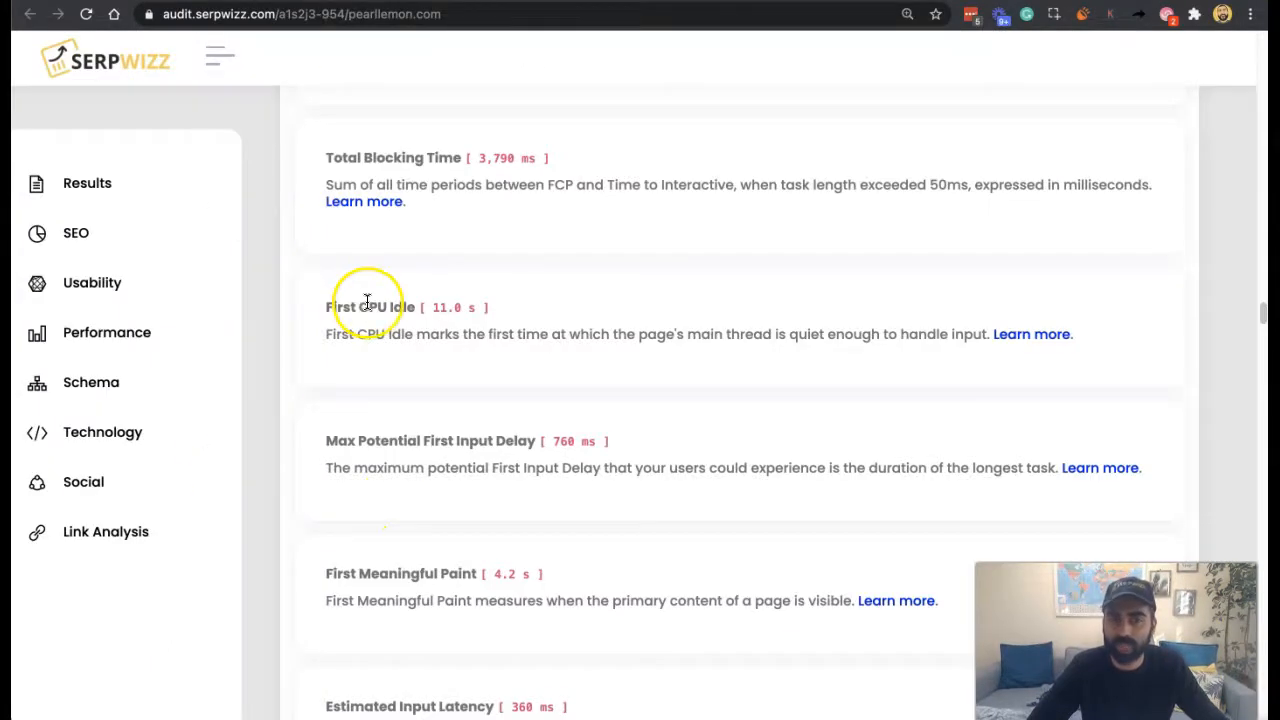
{"action": "mouse_move", "coordinate": [204, 588]}
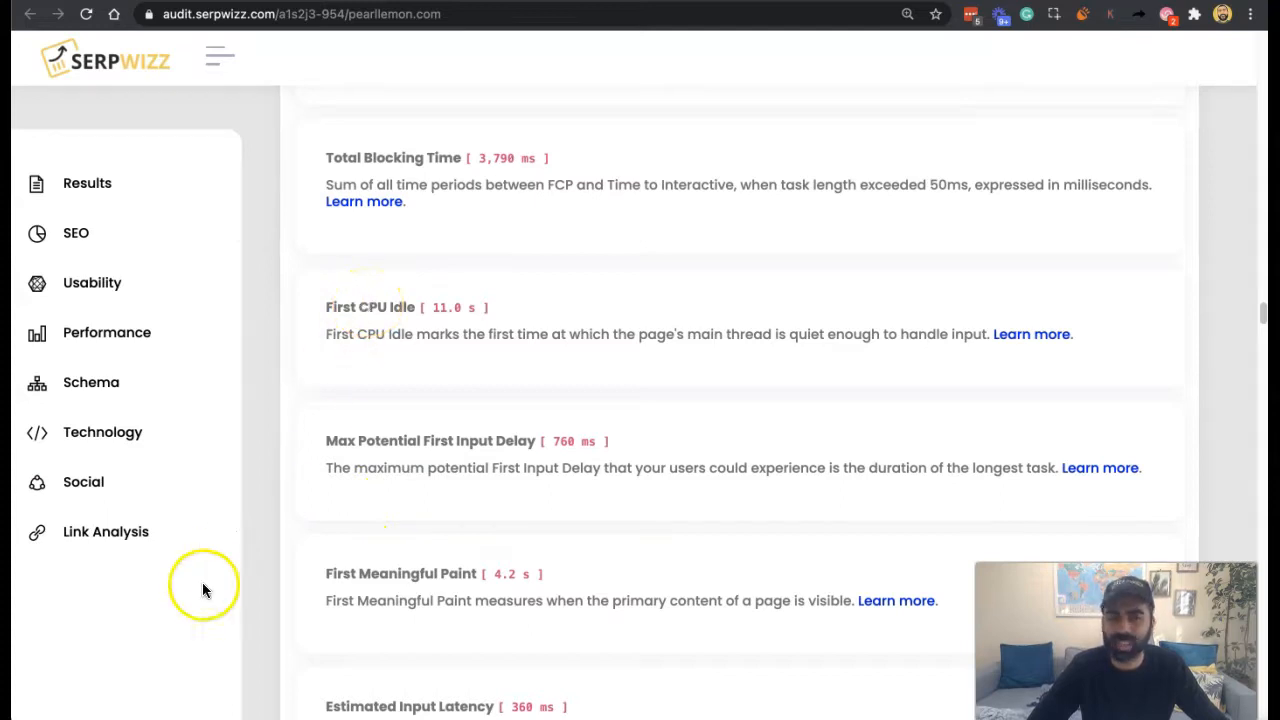